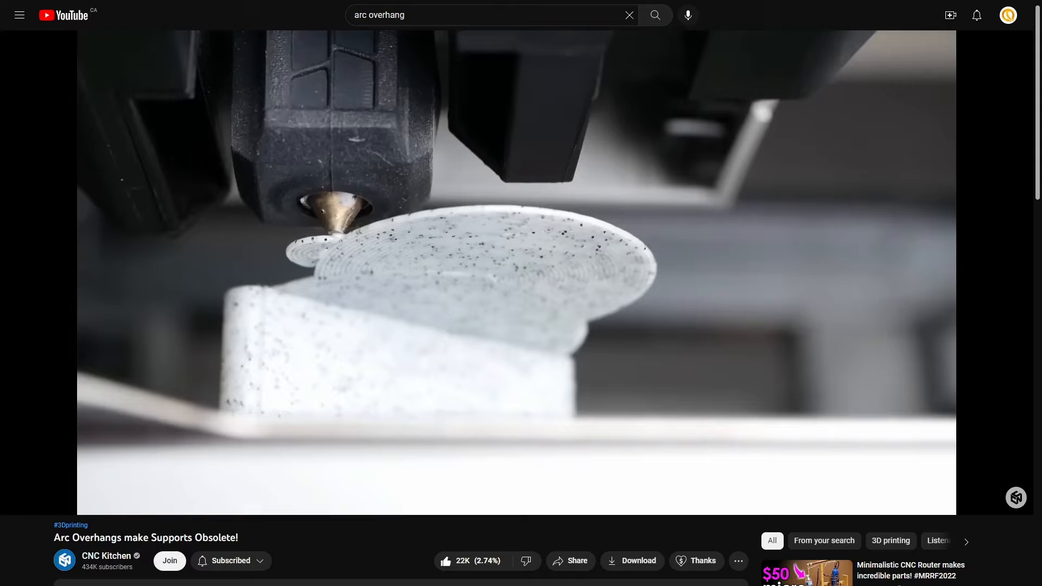
# Step: Scroll the video page down to the viewer comments section
pyautogui.scroll(-3)
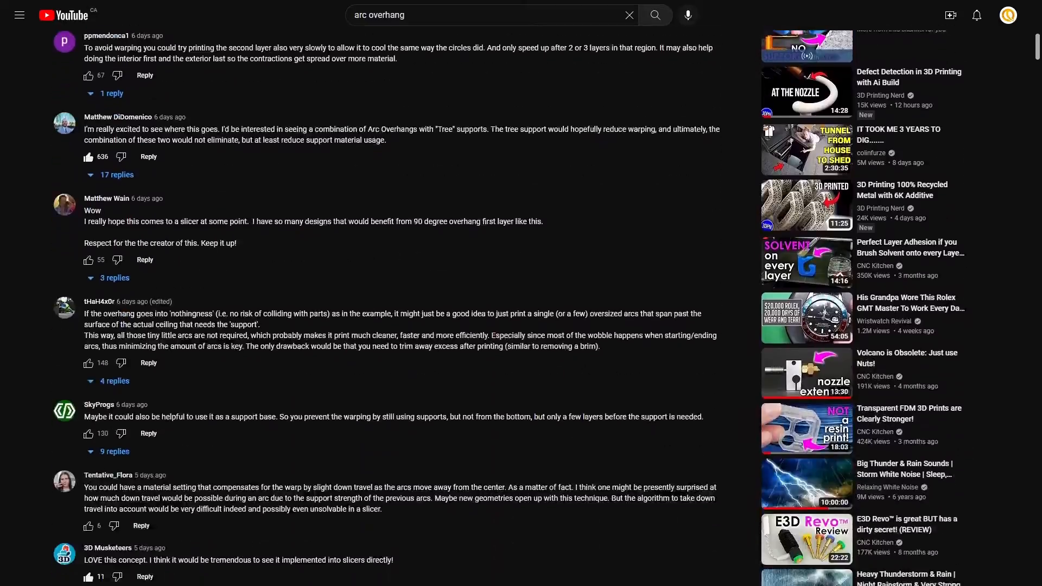
pyautogui.scroll(-3)
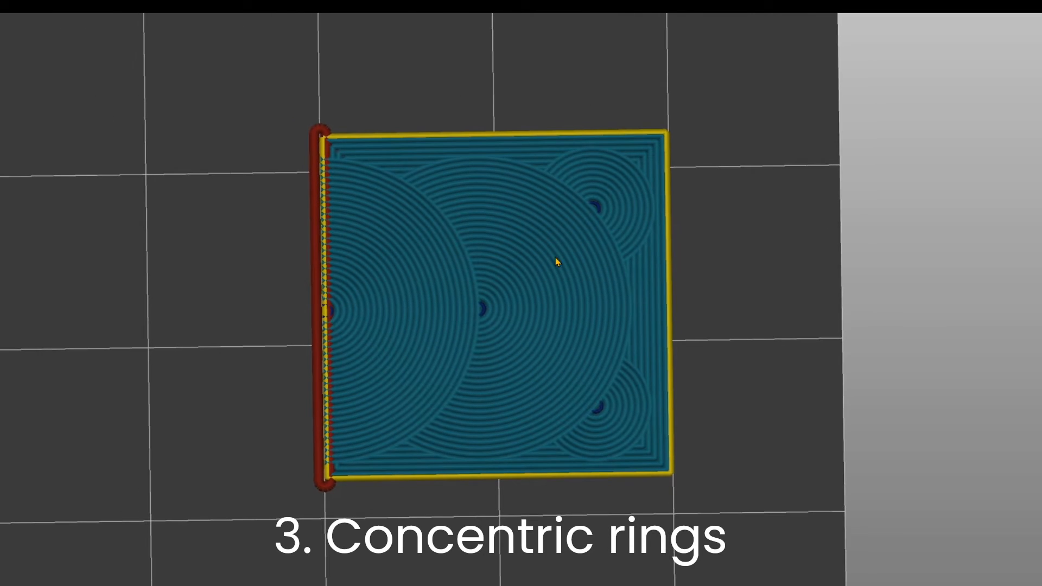
pyautogui.moveTo(642, 298)
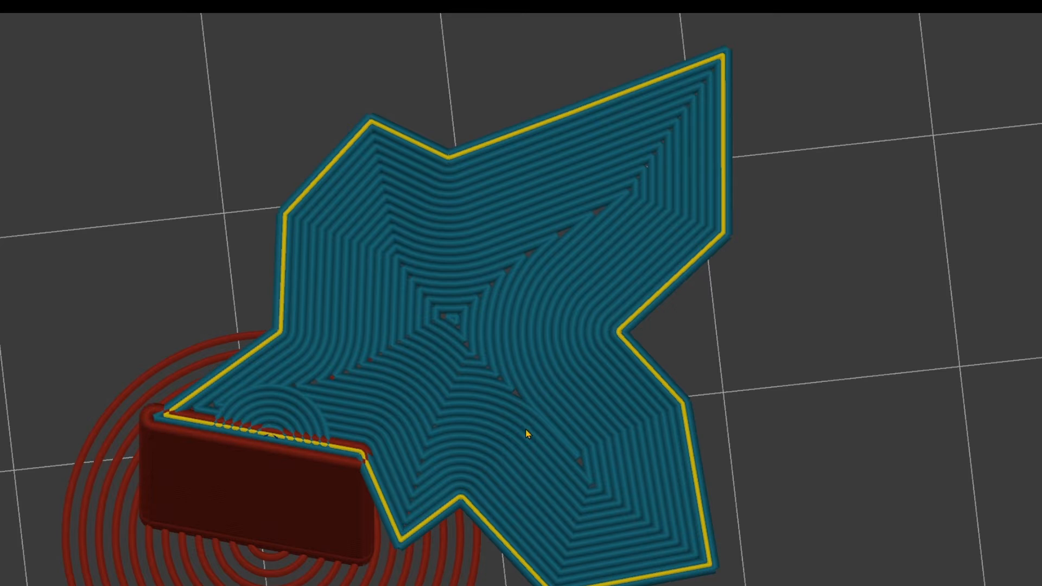
pyautogui.moveTo(607, 178)
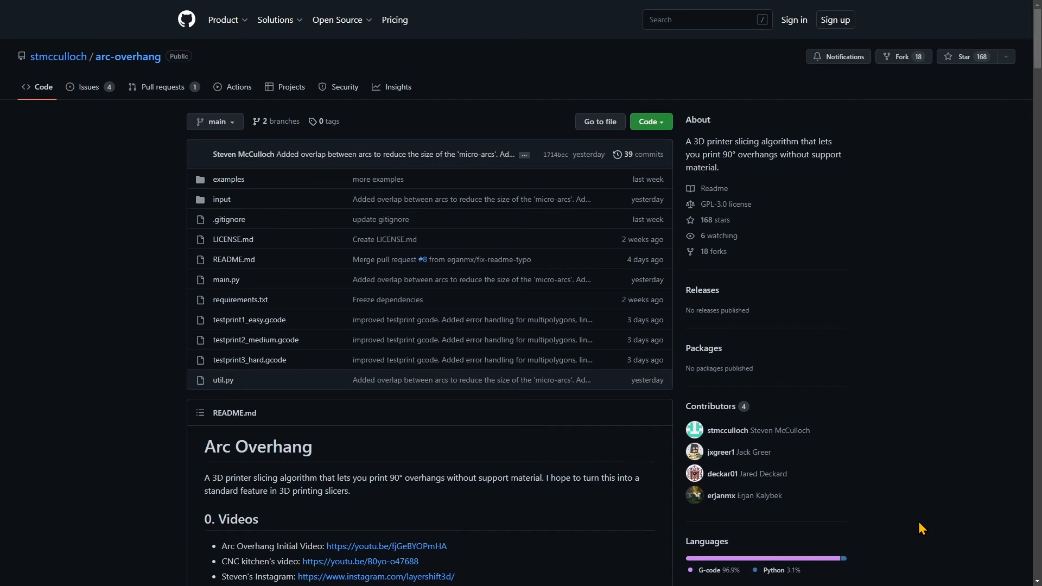
# Step: Skim the arc-overhang README, then open the repository's '18 forks' list from the About sidebar
pyautogui.scroll(-3)
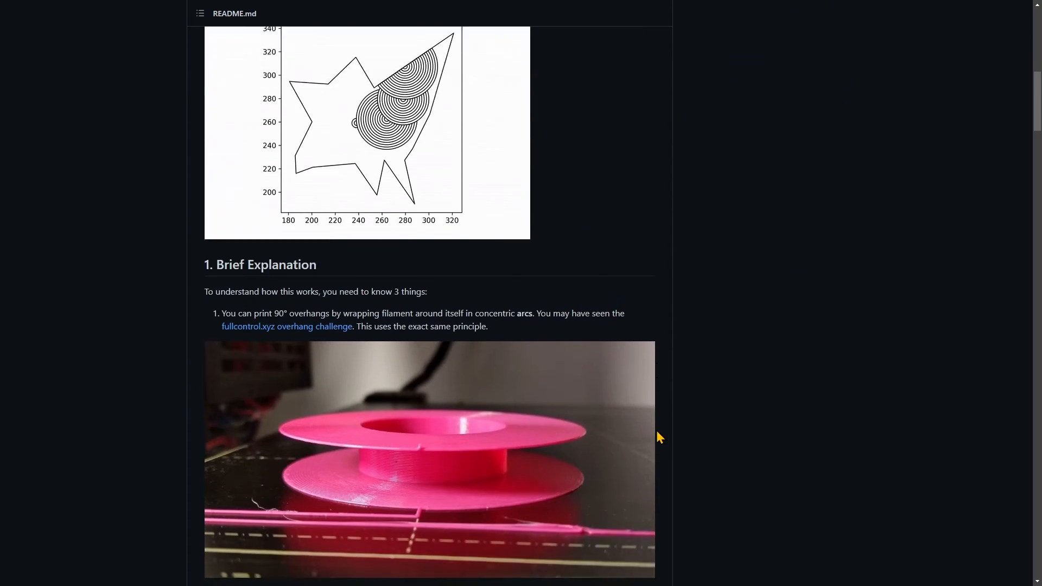
pyautogui.scroll(3)
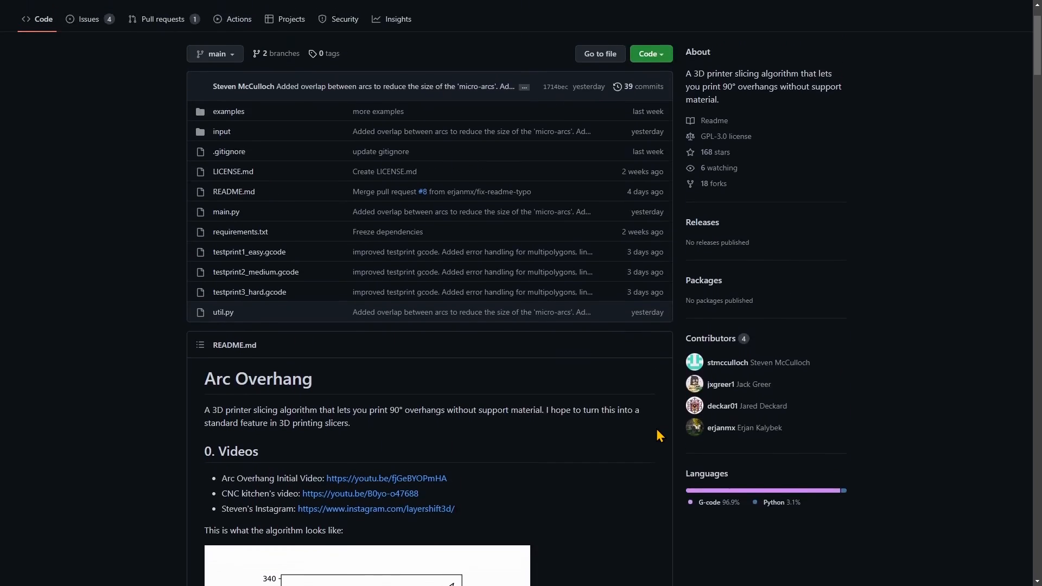
pyautogui.scroll(3)
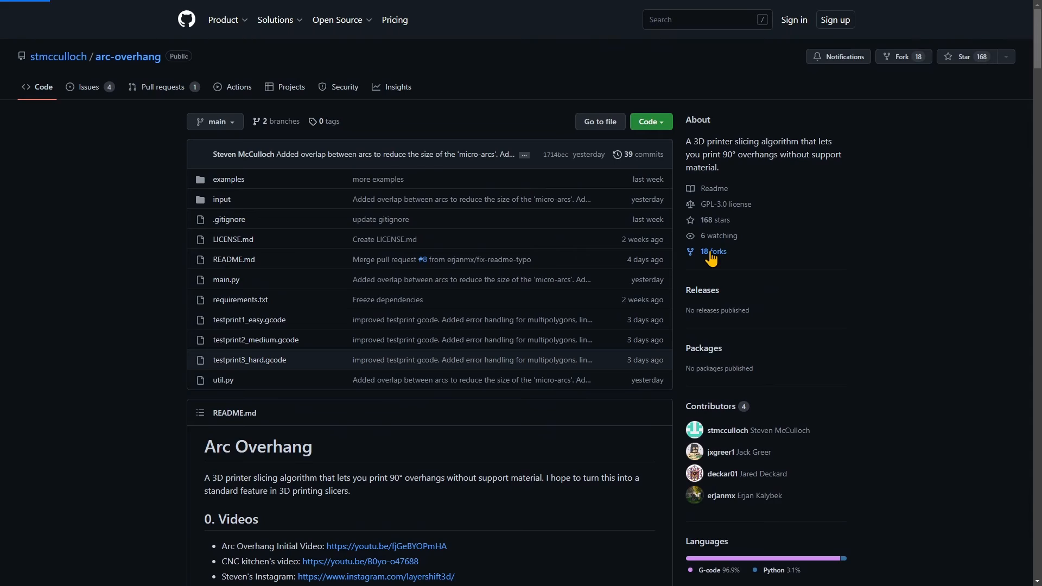
pyautogui.click(713, 250)
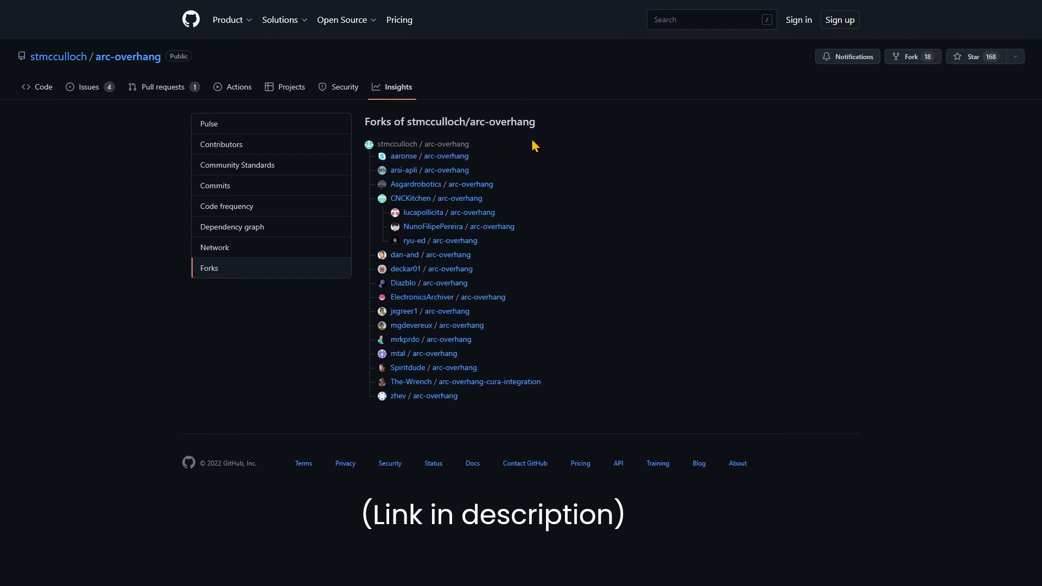
pyautogui.moveTo(543, 364)
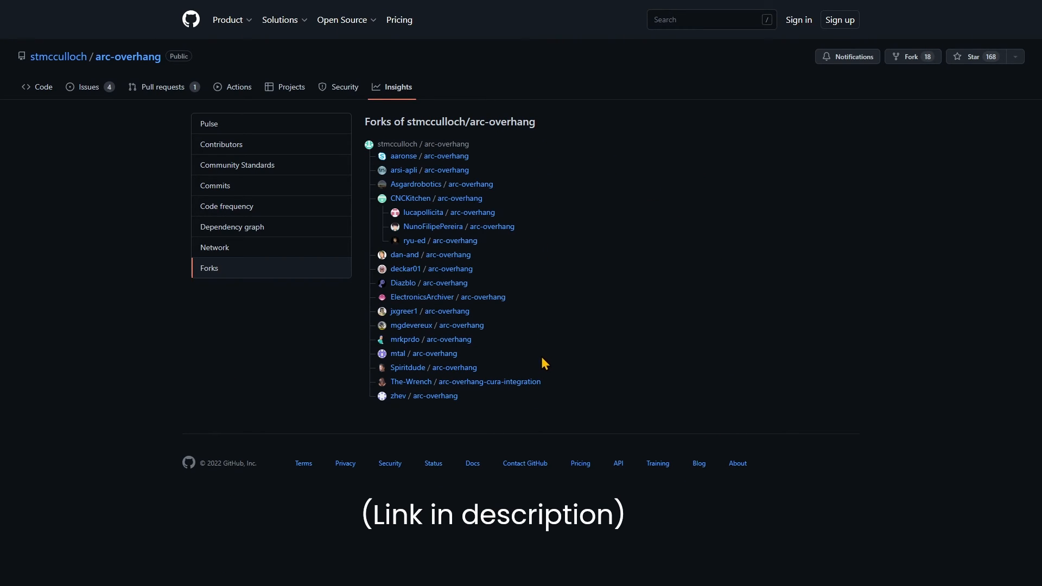